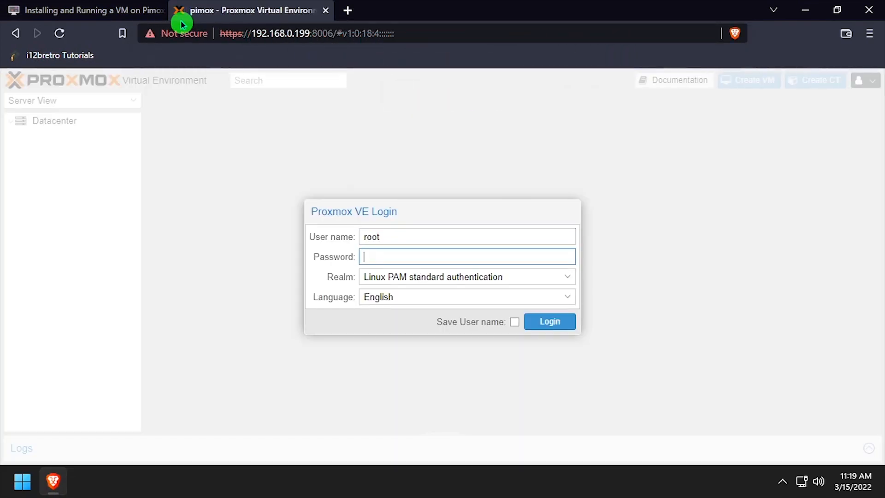
Log in as root, dismiss the no-subscription notice and select the pimox node.
click(548, 321)
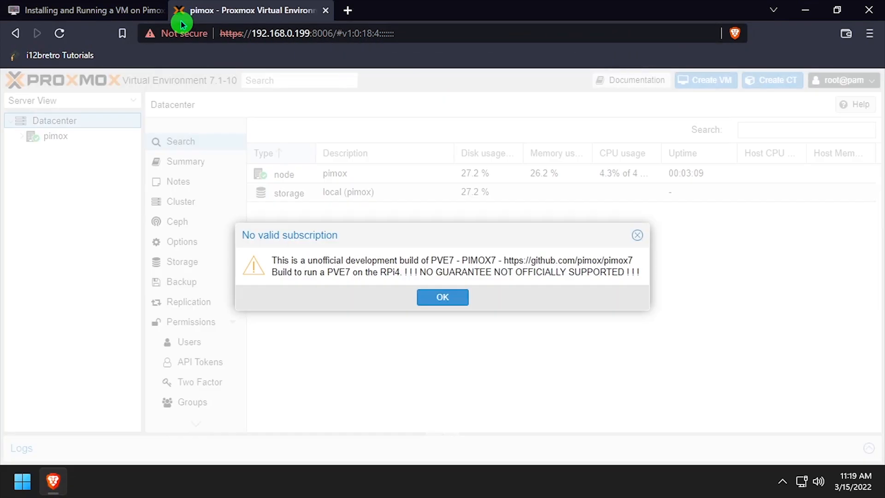
click(443, 298)
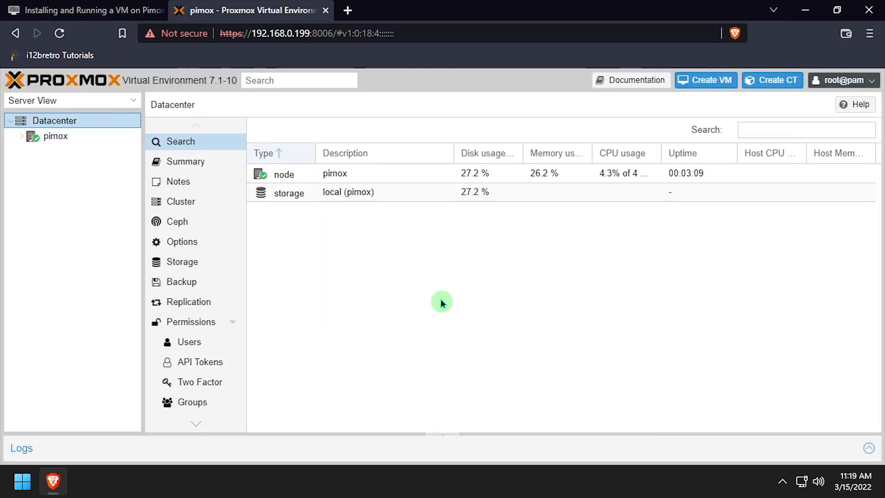
click(55, 137)
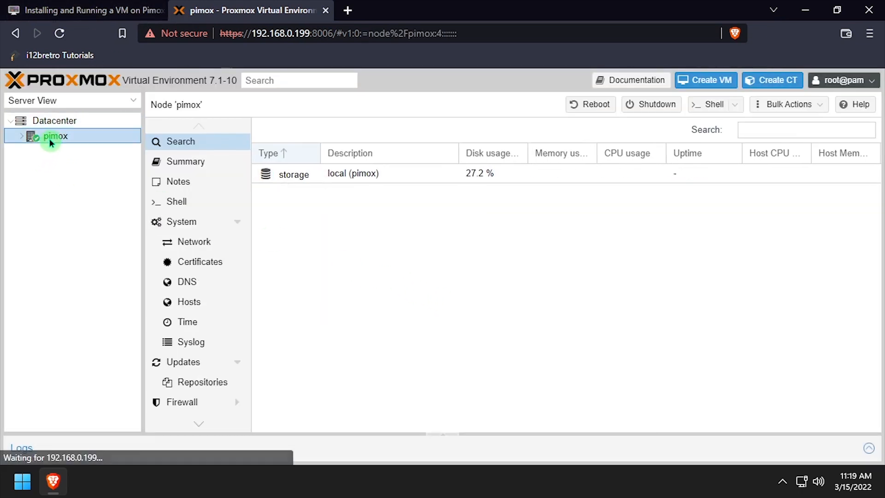
Under Disks > ZFS create a single-disk pool named USB3 on /dev/sda.
click(185, 321)
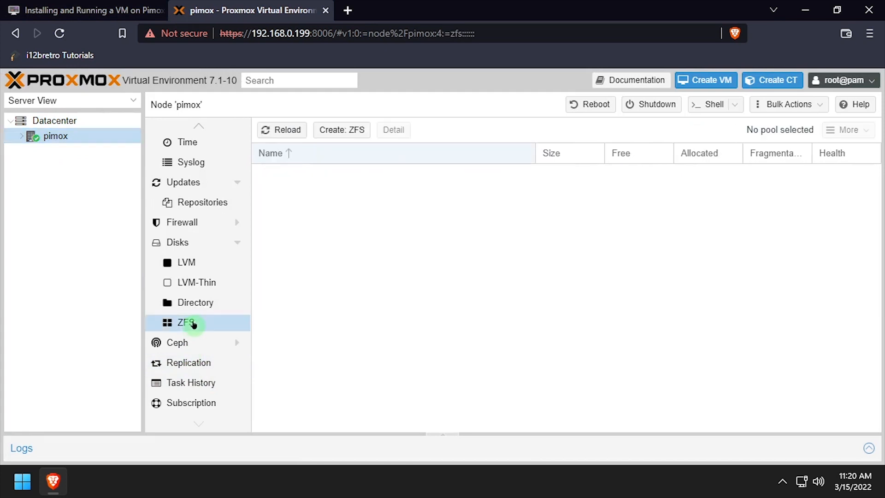
click(341, 130)
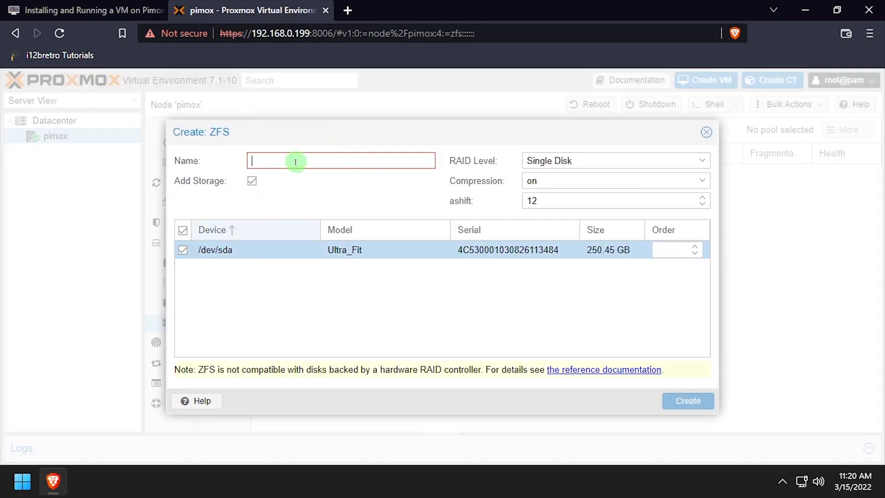
text(USB3)
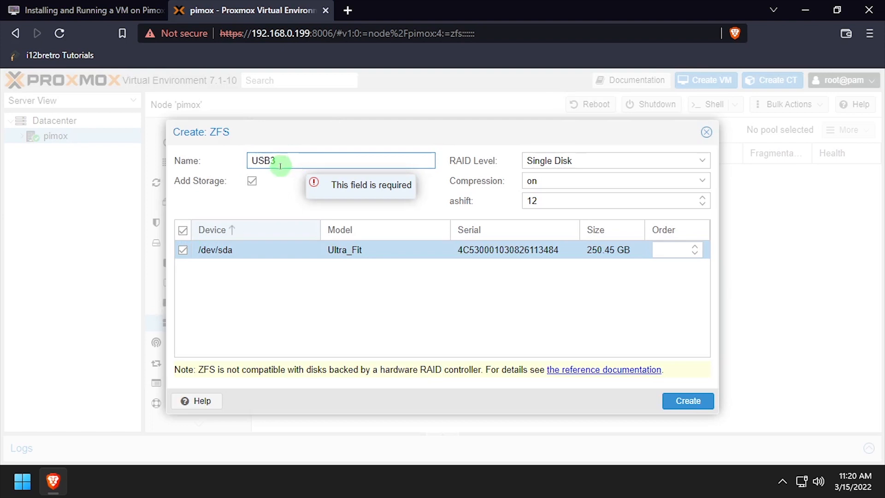
click(687, 401)
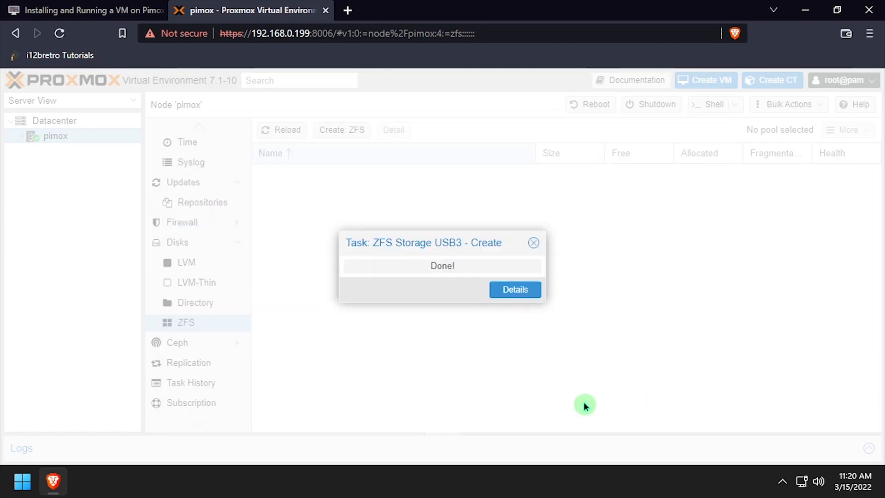
click(533, 242)
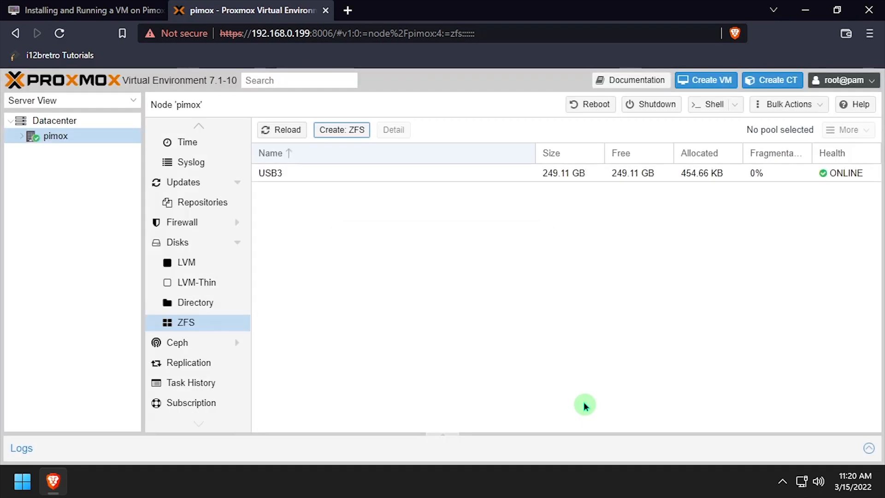
Go to local storage's ISO Images and copy the Ubuntu Server ARM64 ISO link.
click(21, 137)
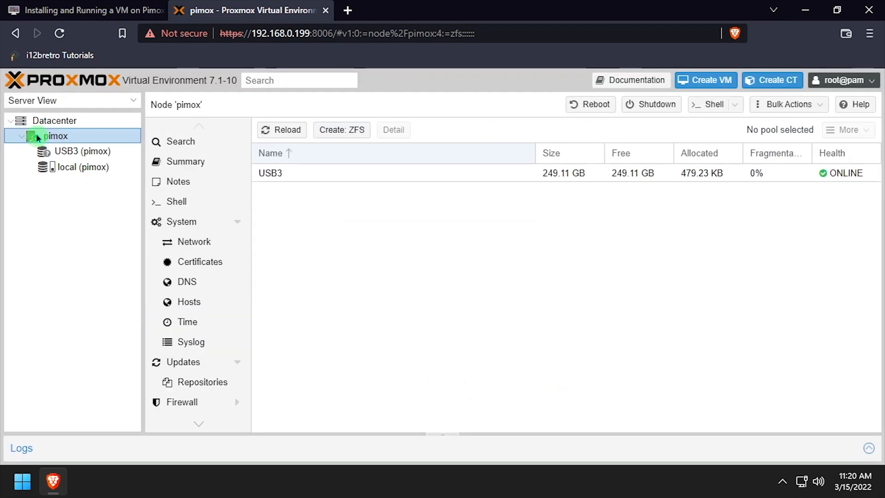
click(82, 167)
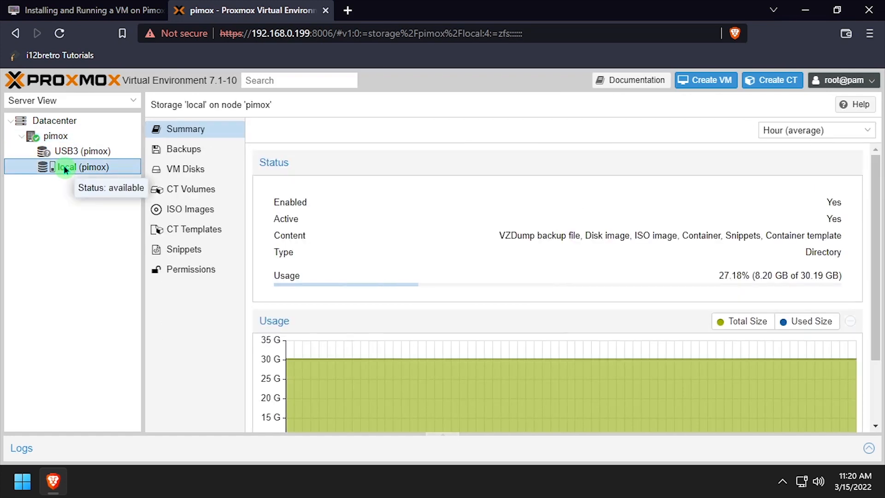
click(190, 209)
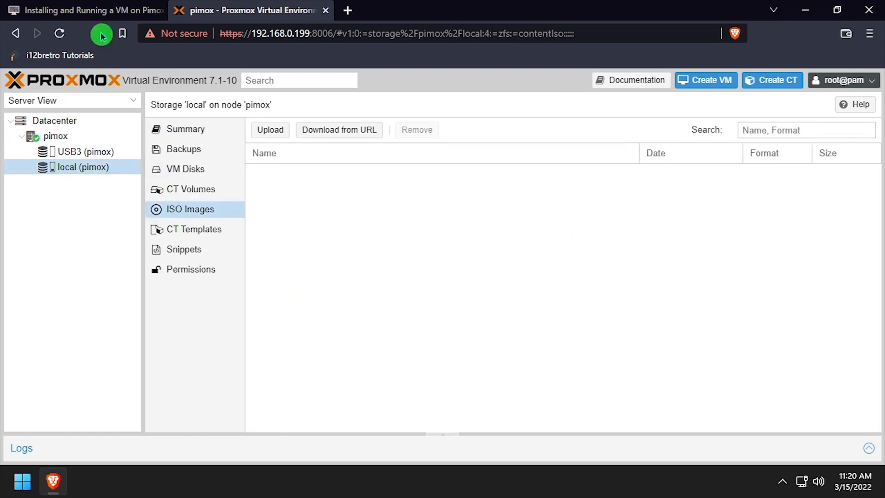
right_click(431, 343)
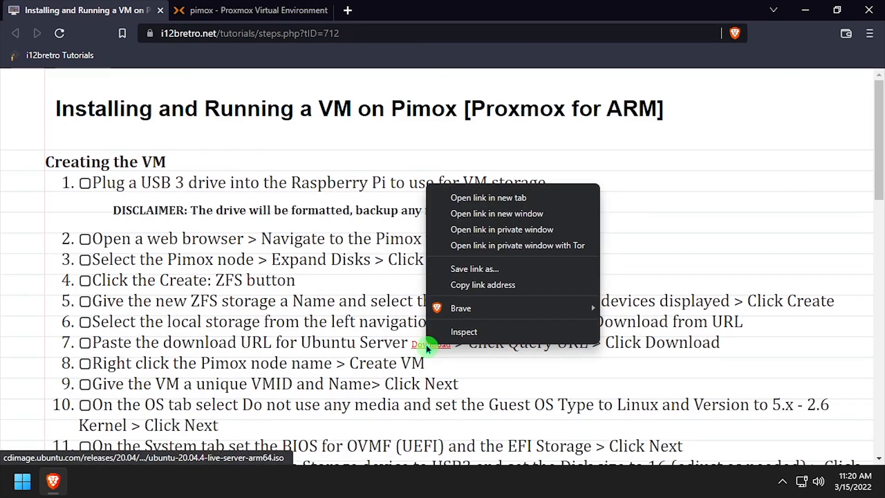
click(251, 10)
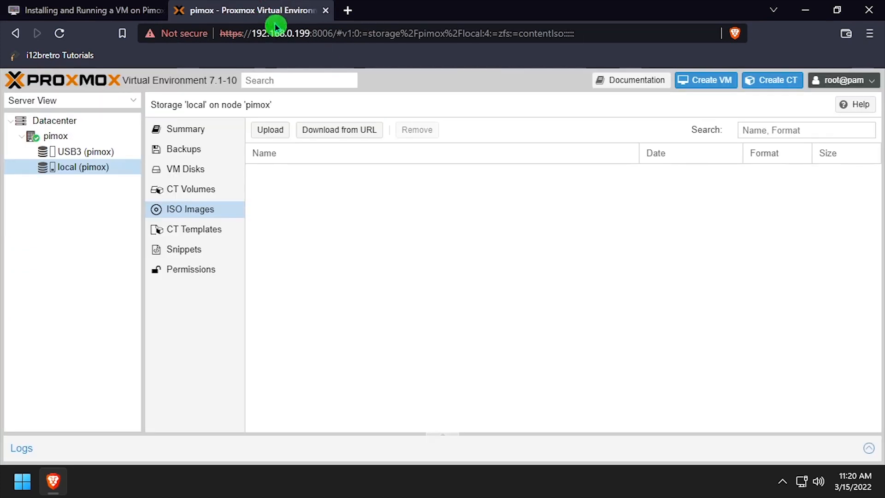
Download ubuntu-20.04.4-live-server-arm64.iso (1.31 GB) from the URL into local storage.
click(339, 130)
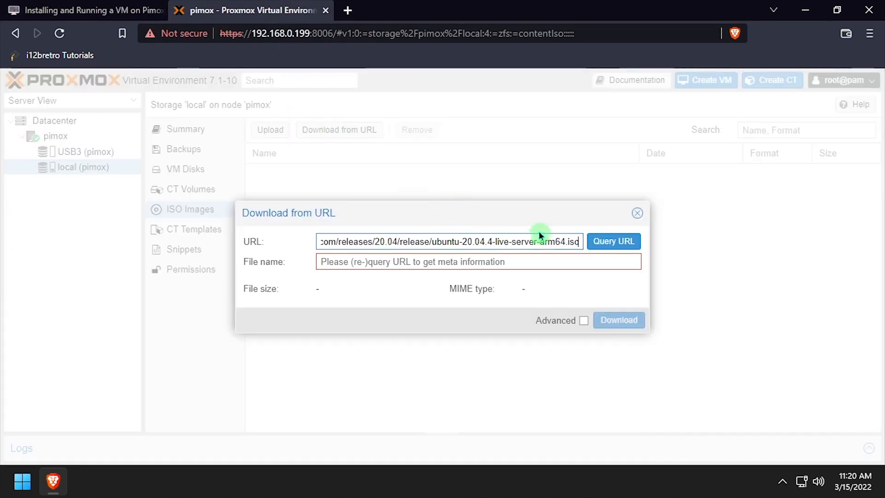
click(614, 241)
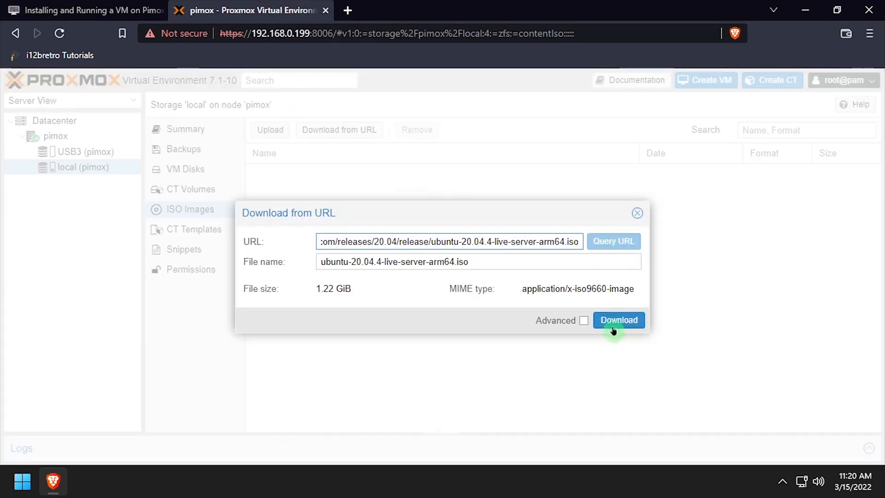
click(618, 320)
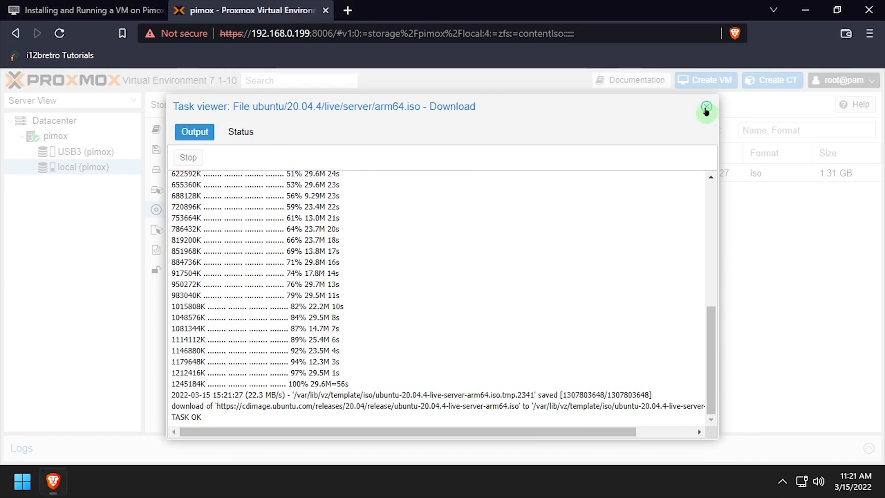
click(707, 108)
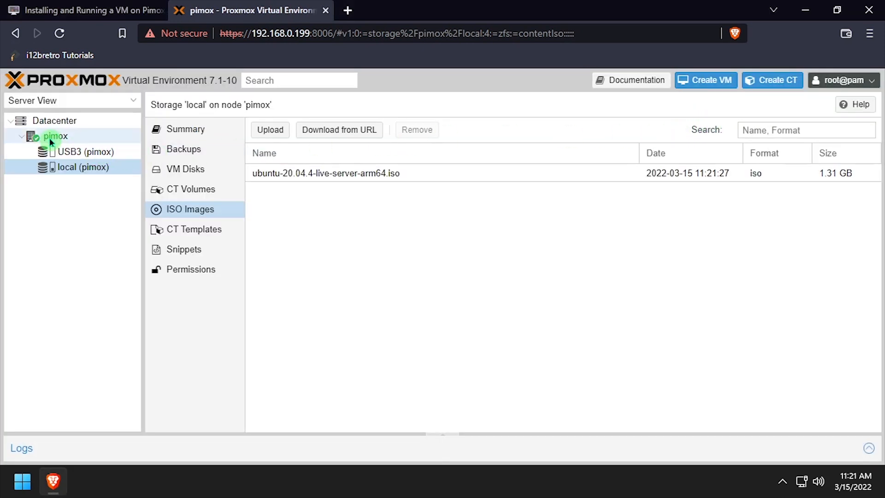
Start a new VM named UbuntuServerARM with no install media and OVMF UEFI firmware with EFI storage.
click(705, 80)
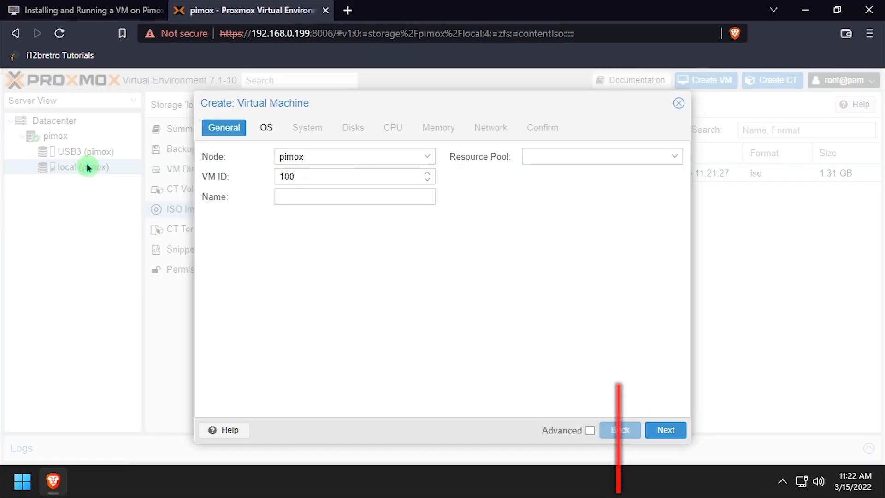
text(UbuntuServerARM)
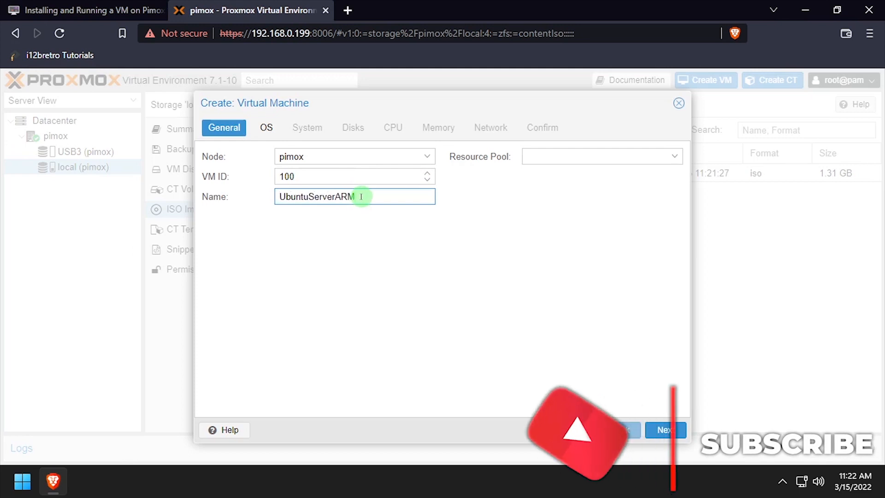
click(665, 430)
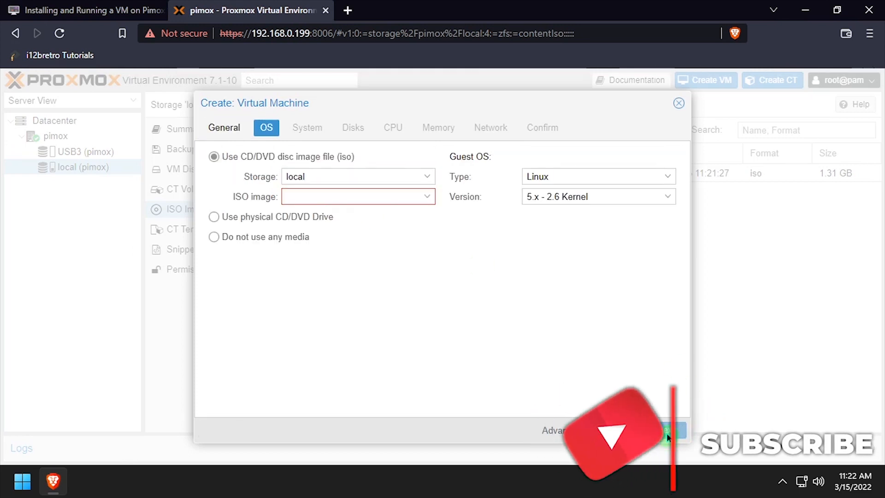
click(213, 237)
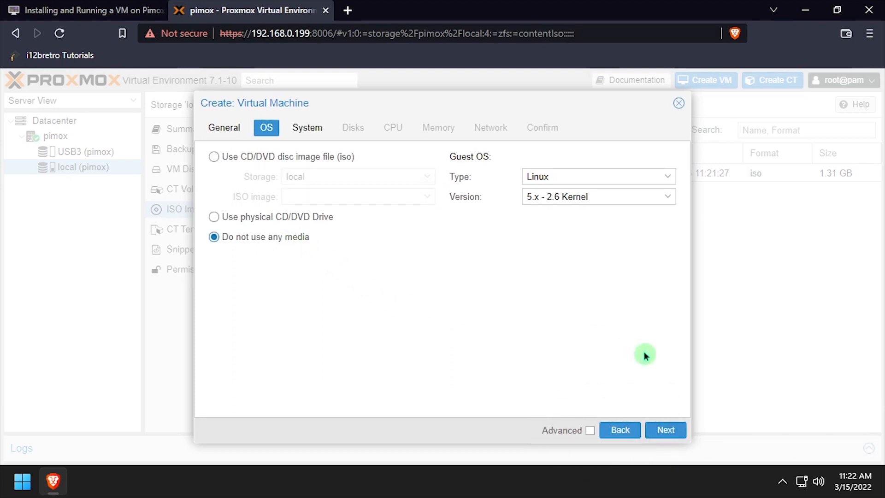
click(664, 429)
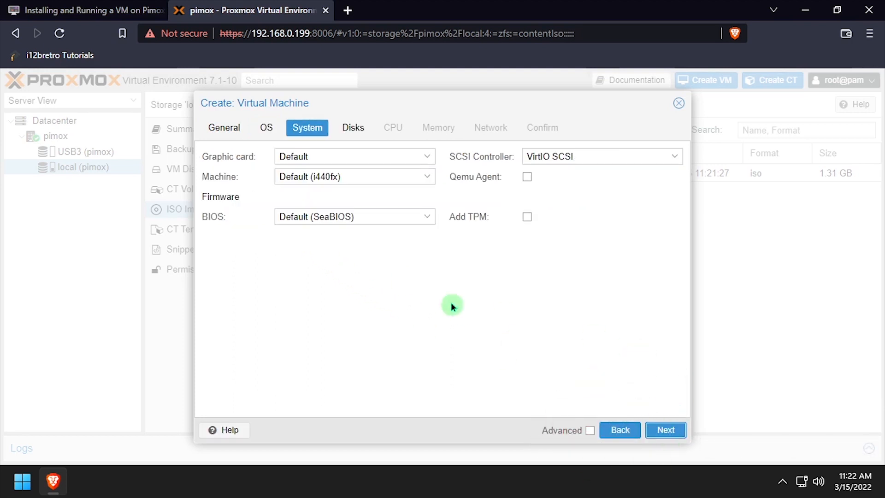
click(355, 216)
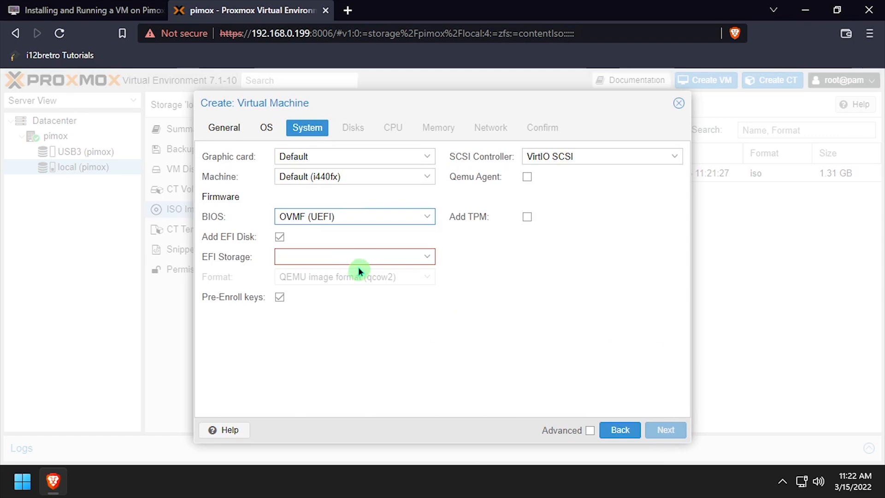
click(354, 256)
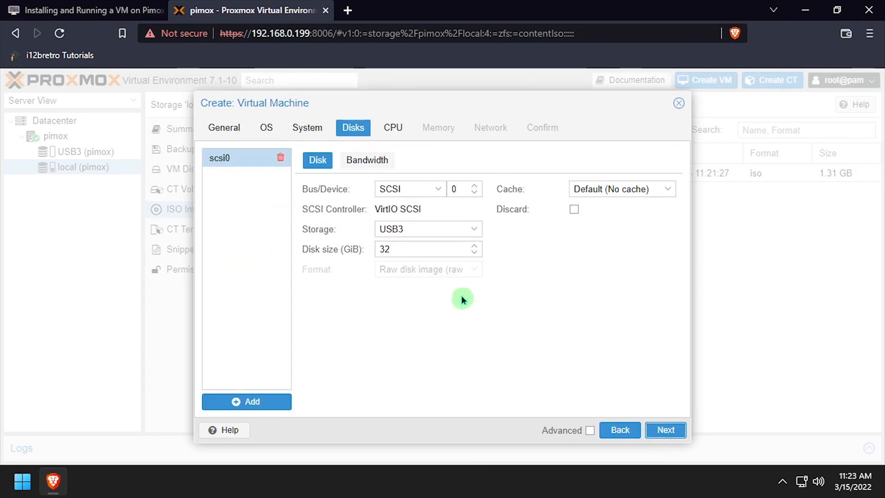
Give it a 16 GB disk on USB3, 2 cores of CPU type host and 1024 MiB memory, then finish.
text(16)
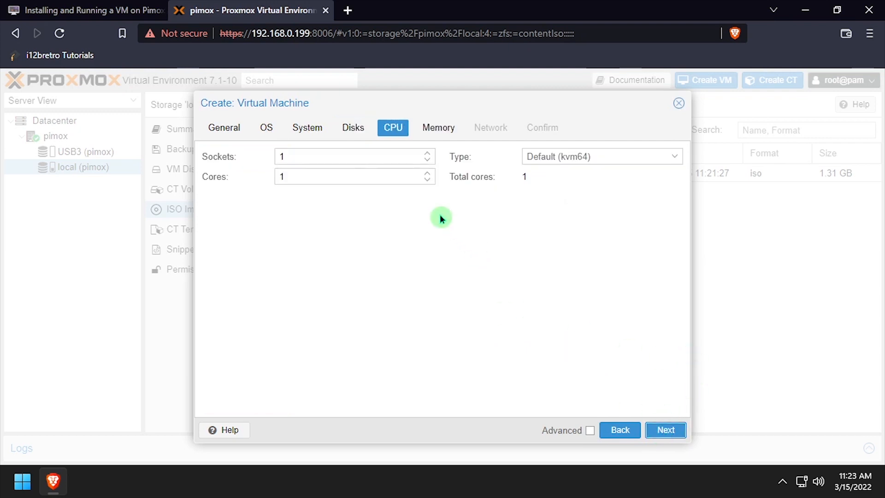
click(602, 157)
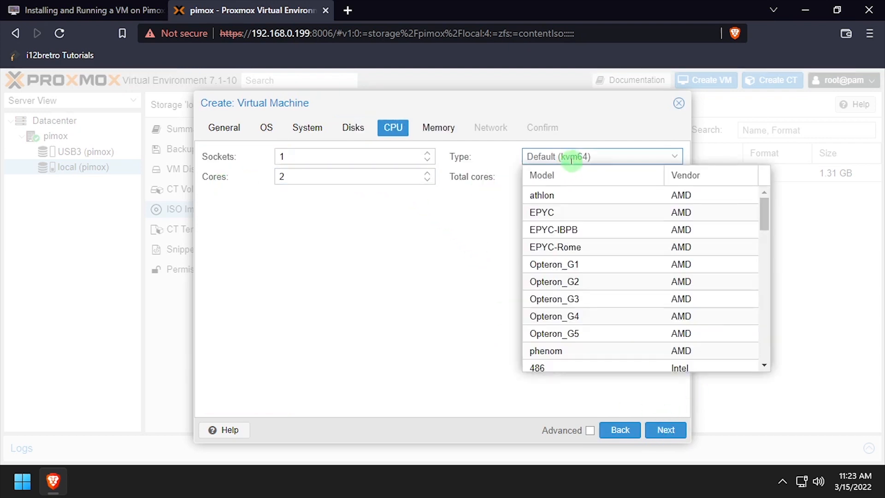
text(host)
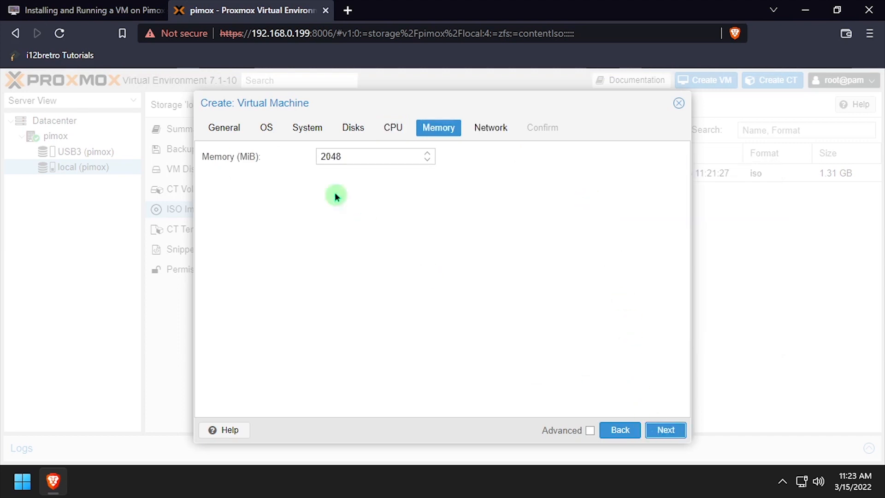
text(1024)
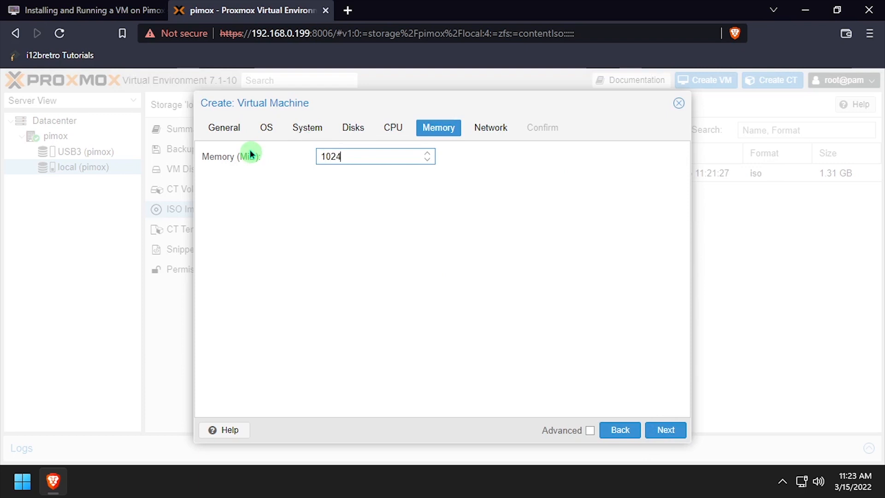
click(664, 429)
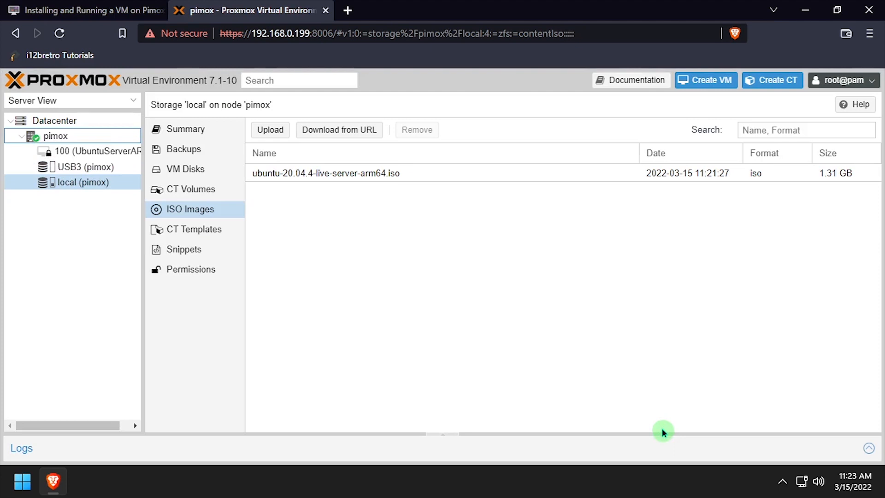
Select the new VM 100 UbuntuServerARM and show its Hardware configuration.
click(98, 150)
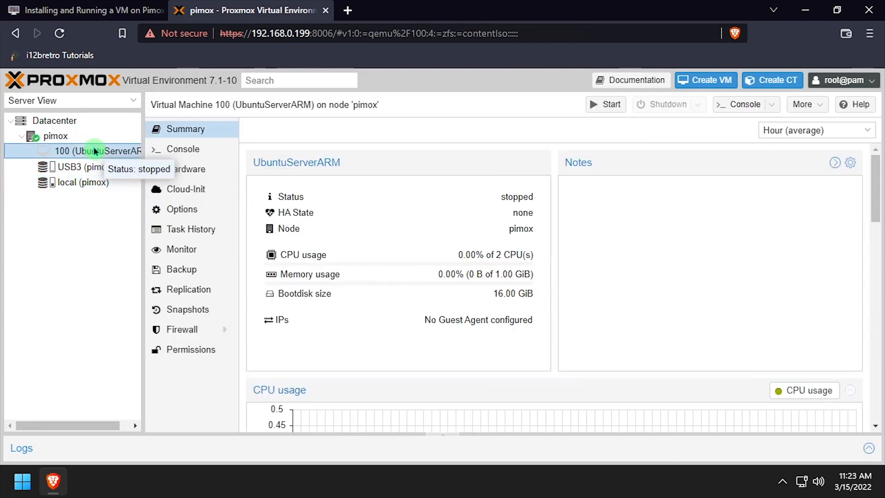
click(187, 169)
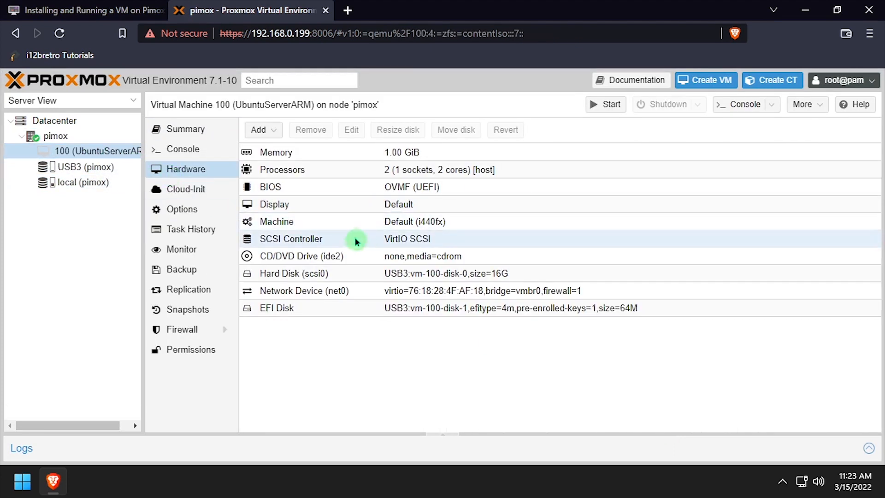
click(310, 130)
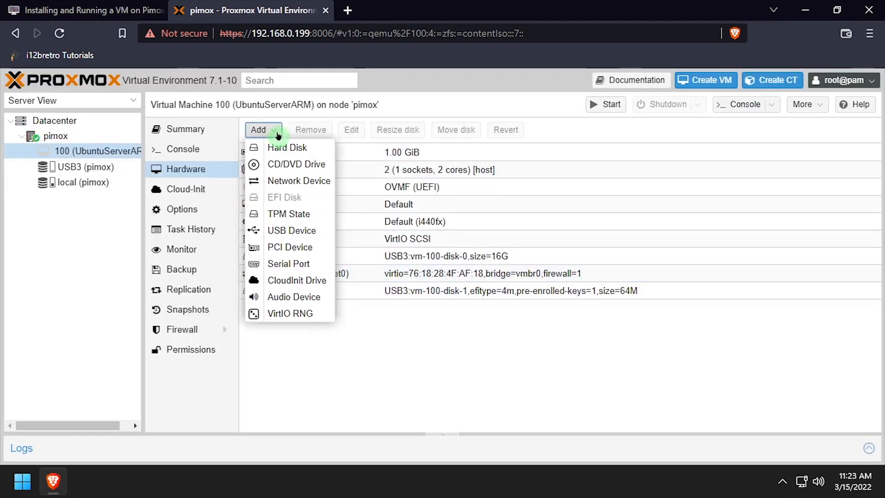
Add a SCSI CD/DVD drive loaded with the Ubuntu 20.04.4 ARM64 ISO from local storage.
click(296, 164)
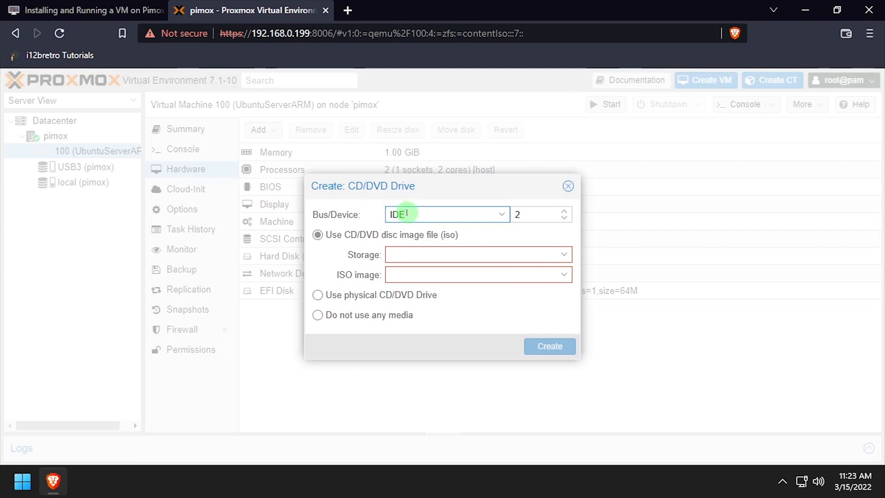
click(476, 255)
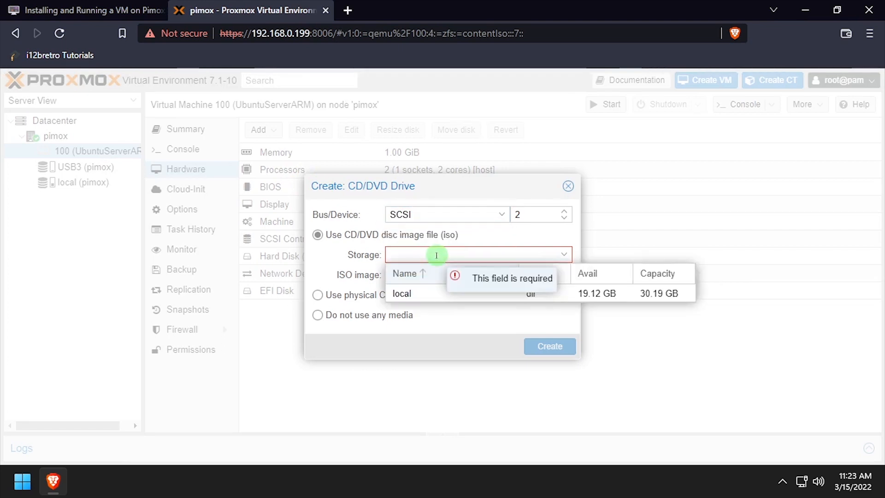
click(402, 293)
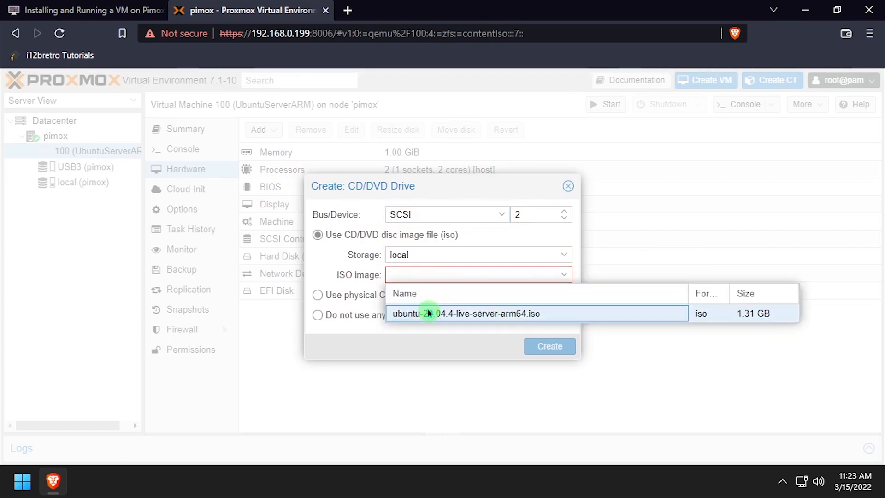
click(549, 345)
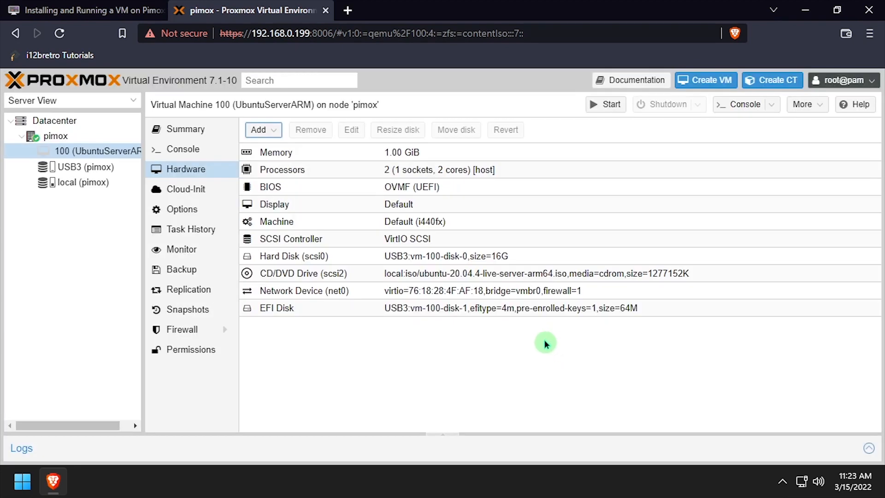
Add a serial port and set the Display graphic card to Serial terminal 0.
click(263, 129)
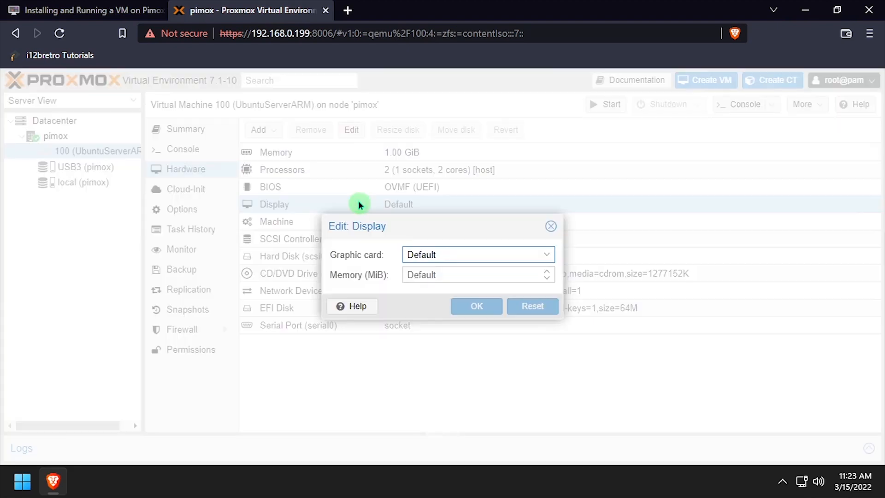
click(477, 254)
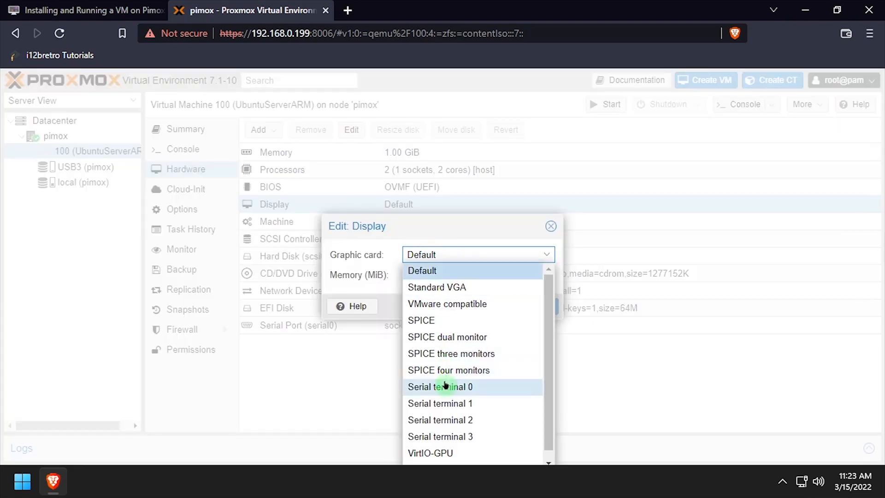
click(441, 386)
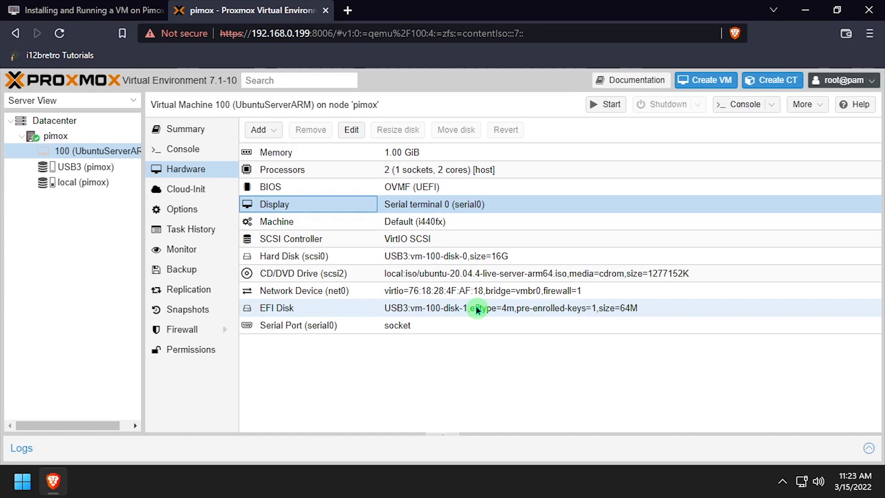
In Options > Boot Order move scsi2 (the ISO drive) to the top and confirm.
click(182, 209)
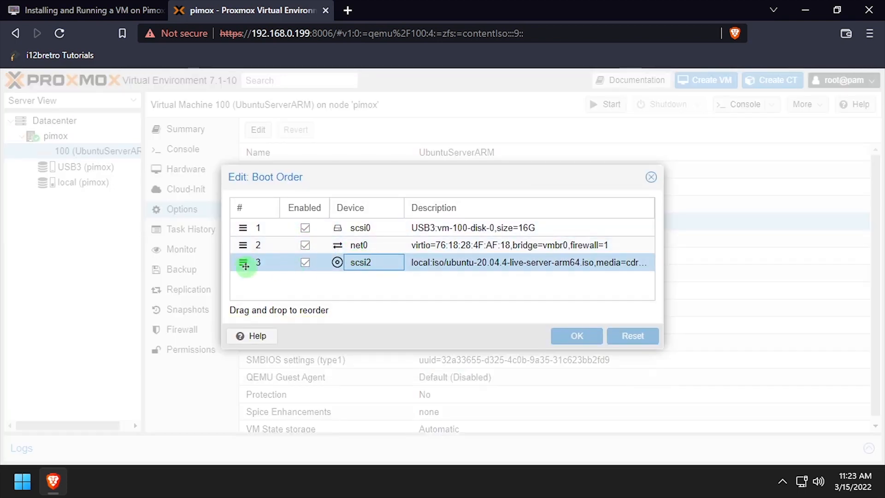
drag(244, 262, 245, 227)
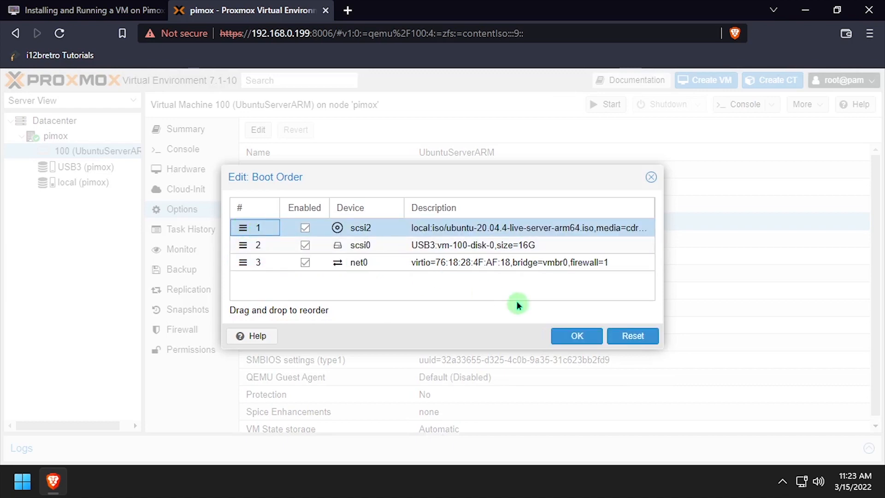
click(577, 336)
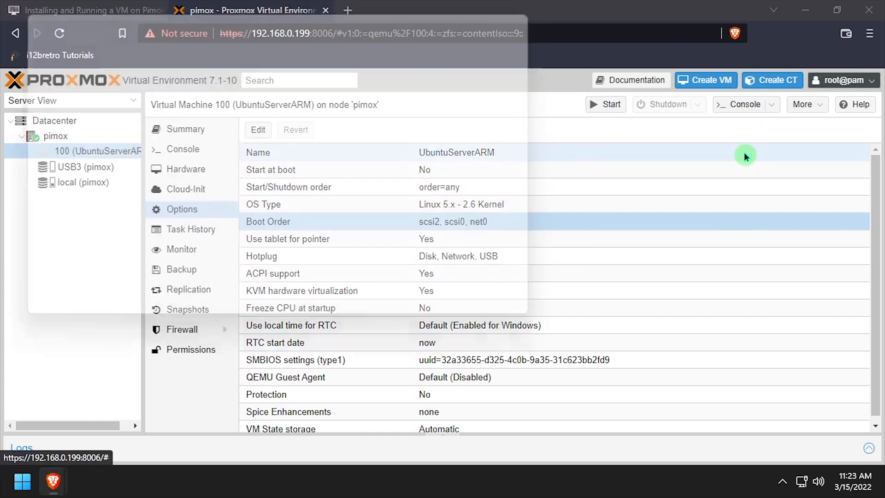
Start VM 100 and step through the Ubuntu Server installer in the xterm.js console until it completes.
click(740, 104)
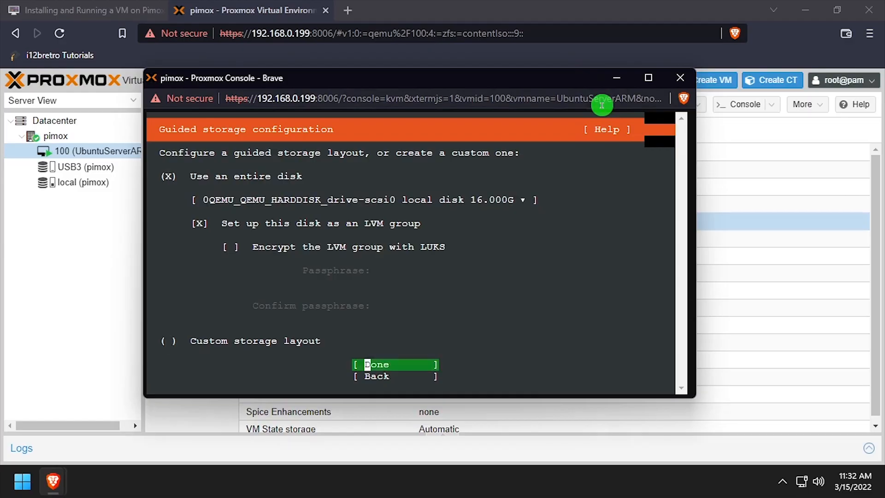
click(377, 364)
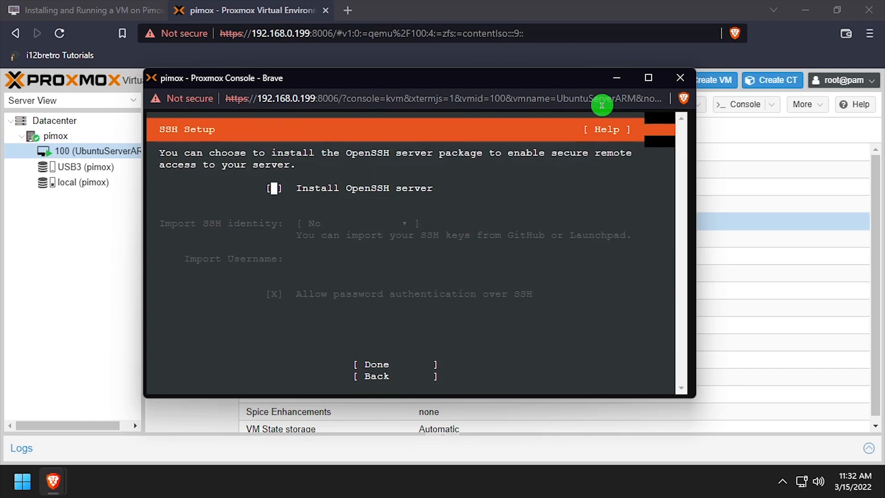
click(377, 364)
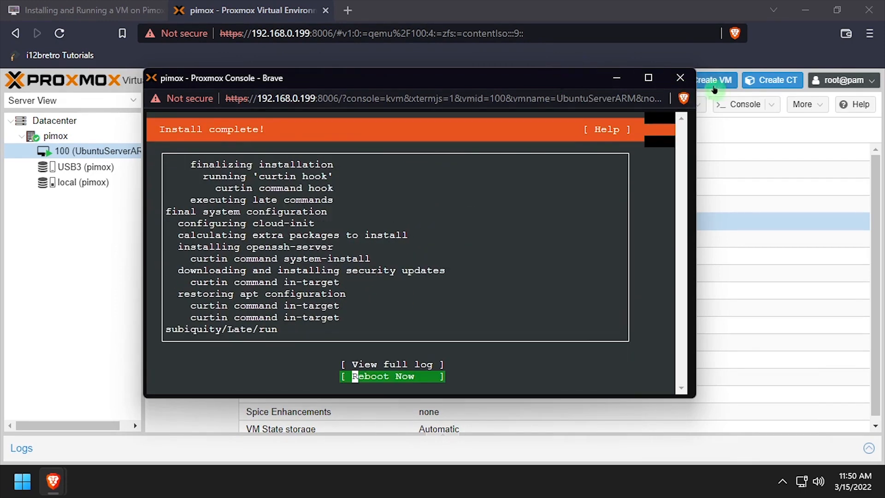
click(680, 78)
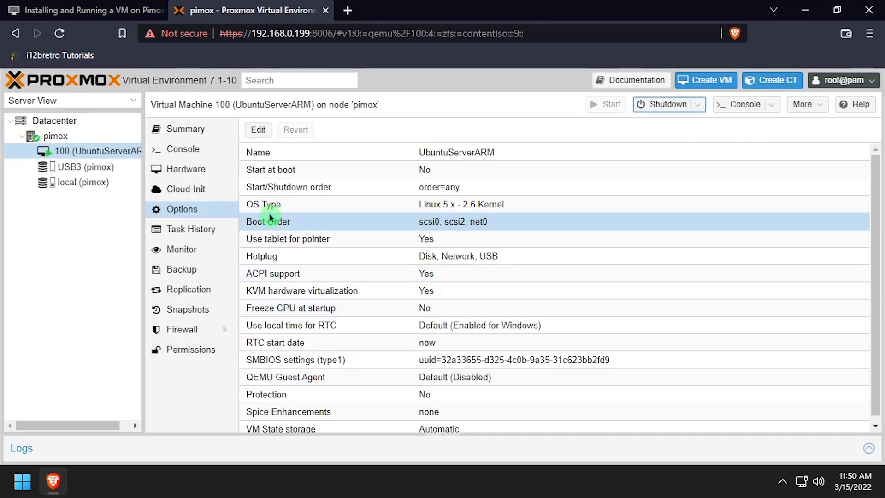
Set the CD/DVD drive to no media and open the VM console showing the login prompt.
click(185, 168)
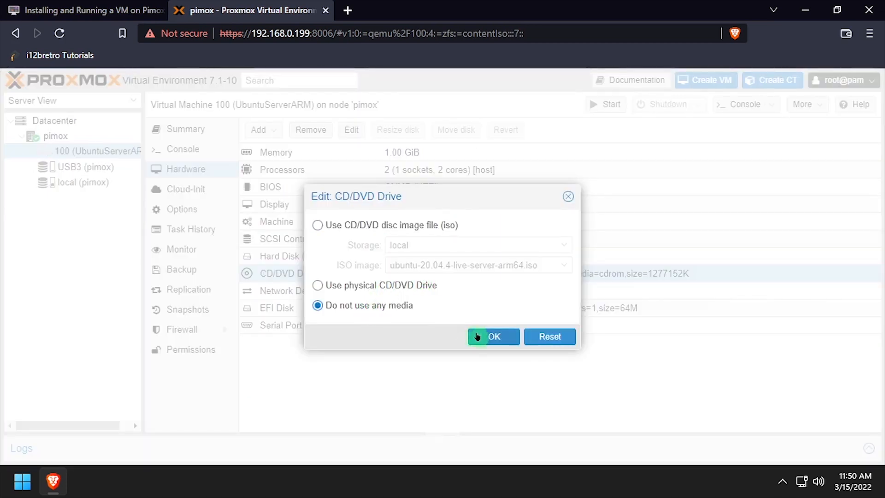
click(493, 336)
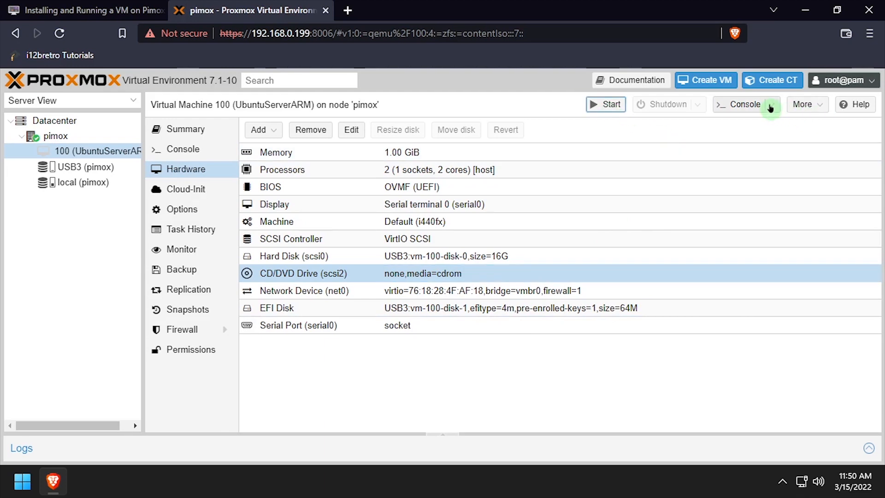
click(745, 104)
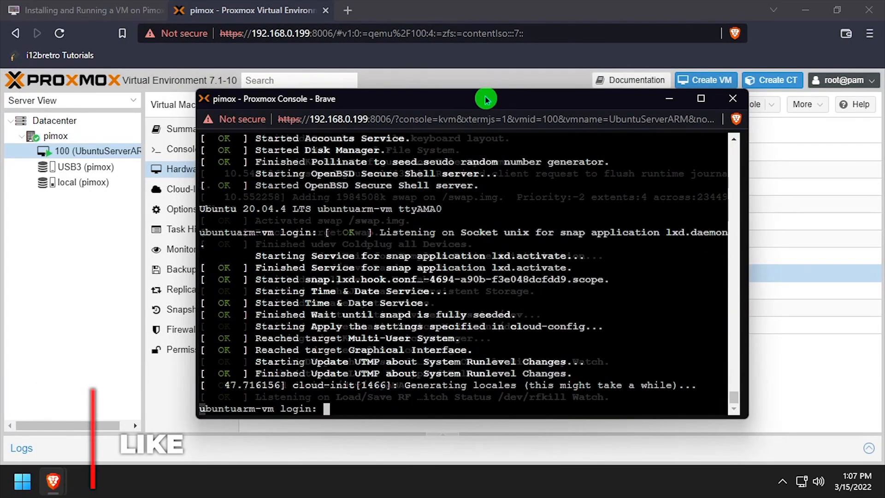
Log in as i12bretro at the console and return to the tutorial steps page.
text(i12bretro)
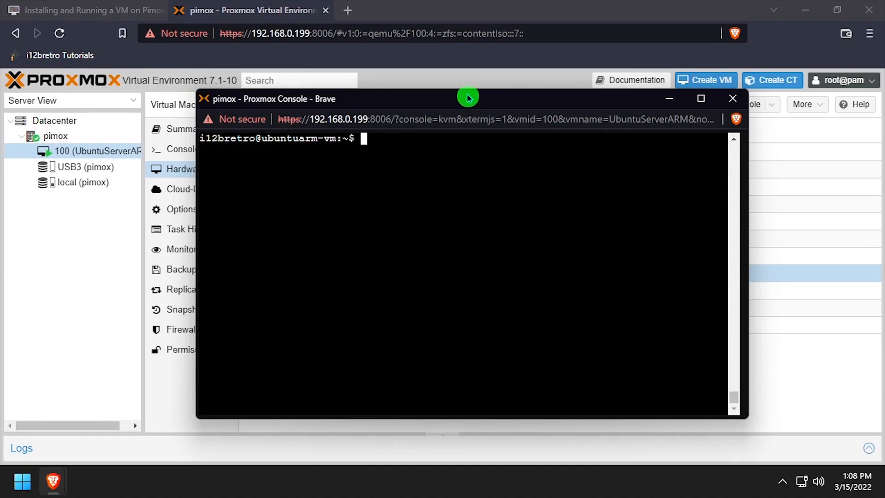
click(85, 10)
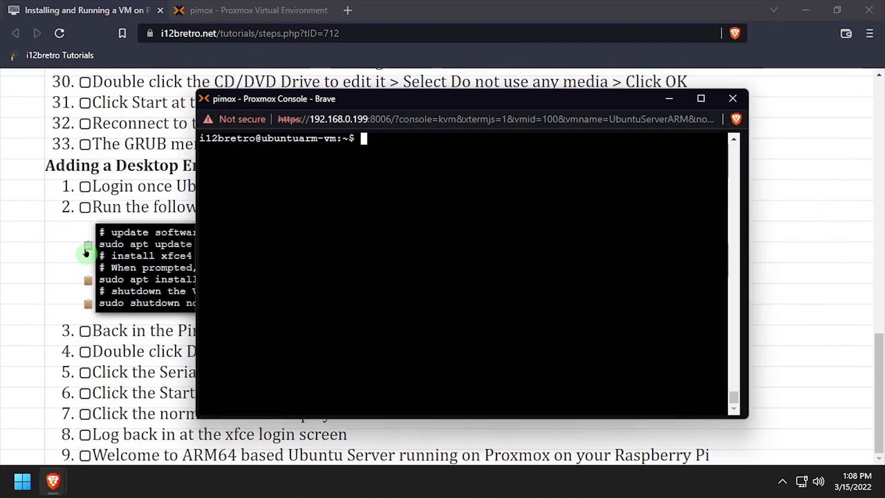
Run sudo apt update, install xfce4 with lightdm, and shut the VM down from the serial console.
text(sudo apt update)
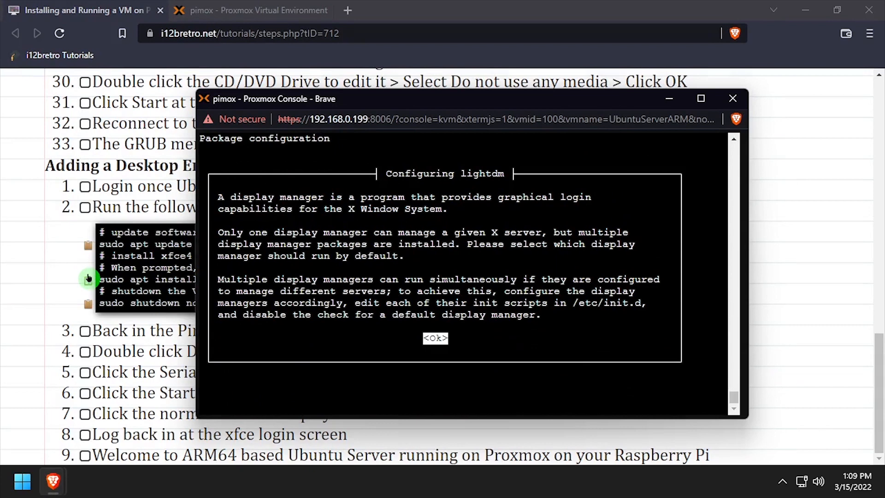
click(434, 338)
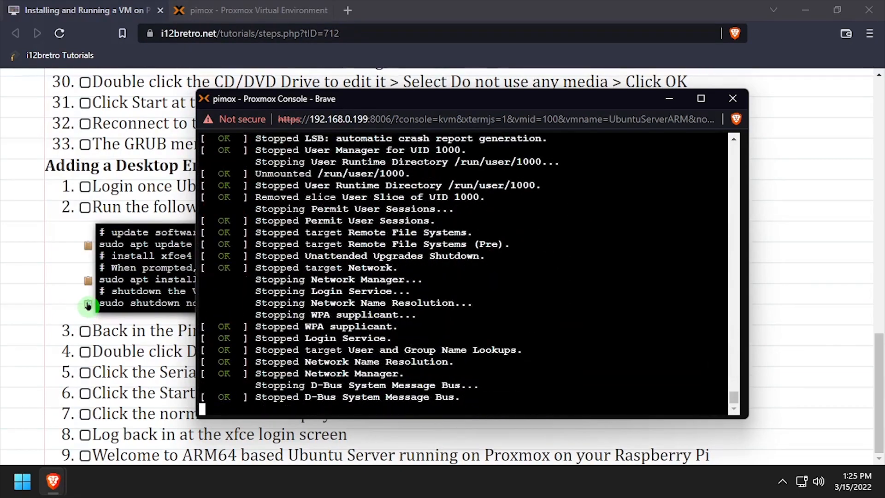
Close the VM's console window and confirm leaving the page.
click(733, 99)
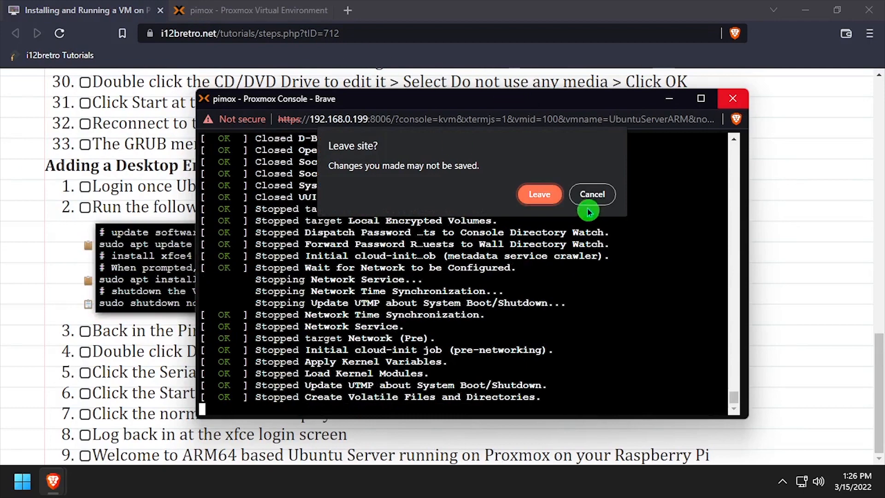
click(539, 195)
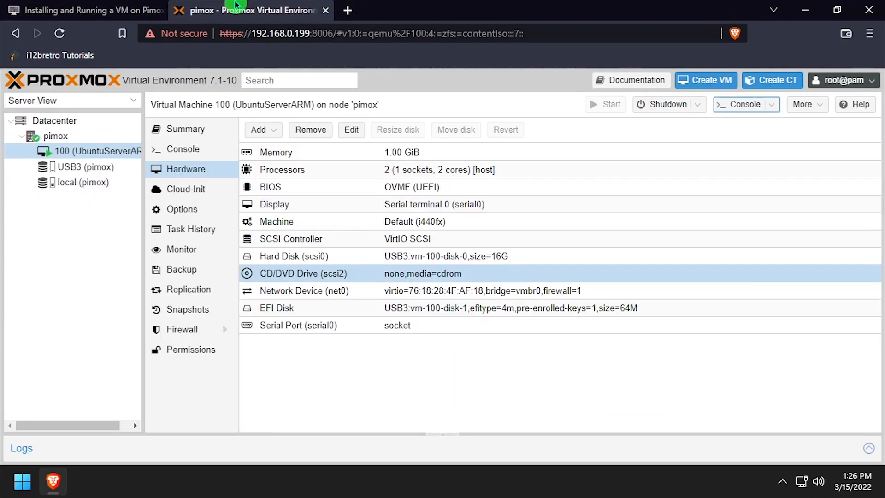
Change VM 100's Display graphic card back to Default.
double_click(274, 204)
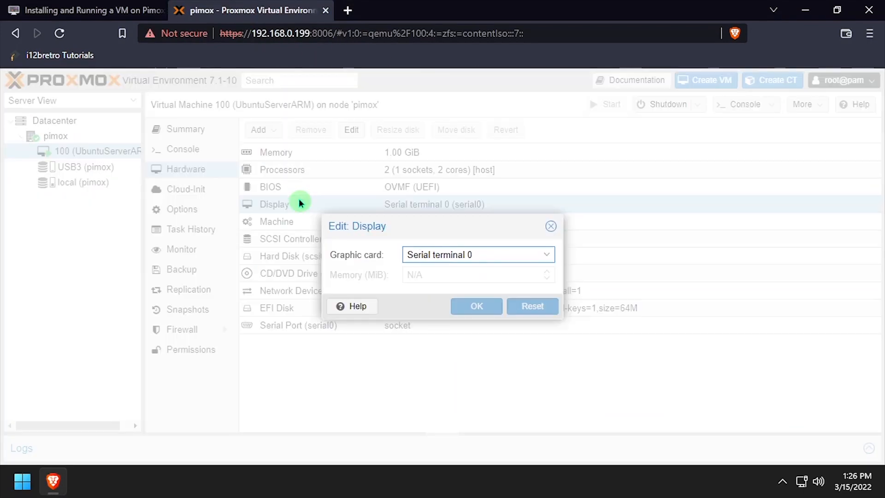
click(476, 254)
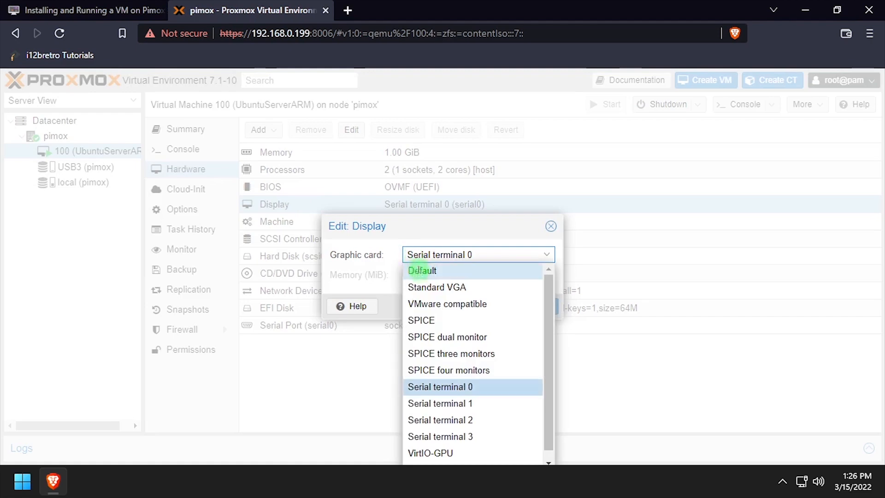
click(421, 270)
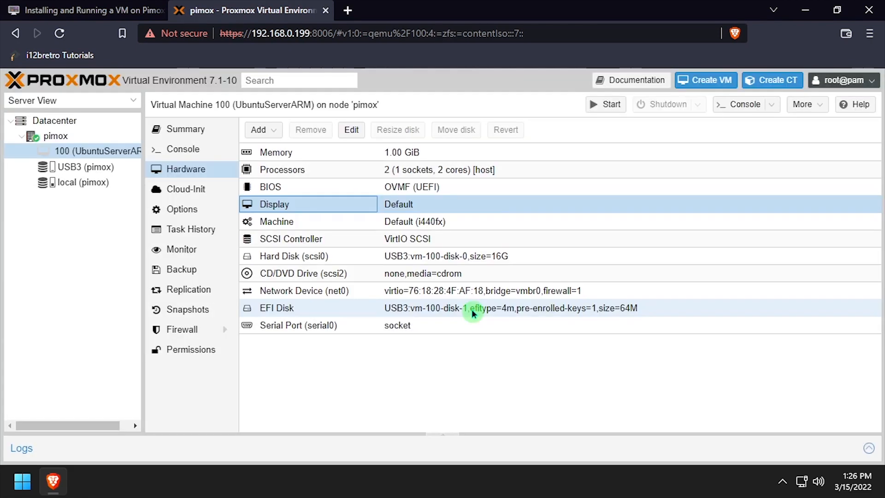
Remove Serial Port (serial0) from VM 100's hardware.
click(310, 130)
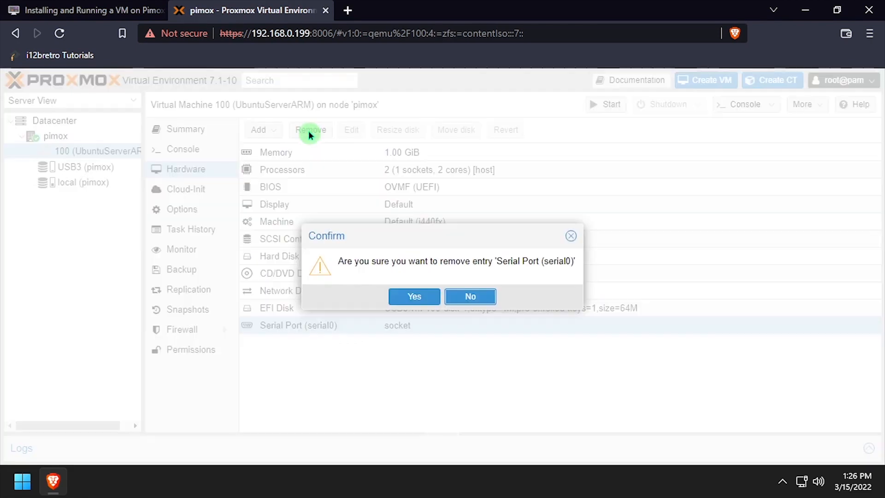
click(413, 296)
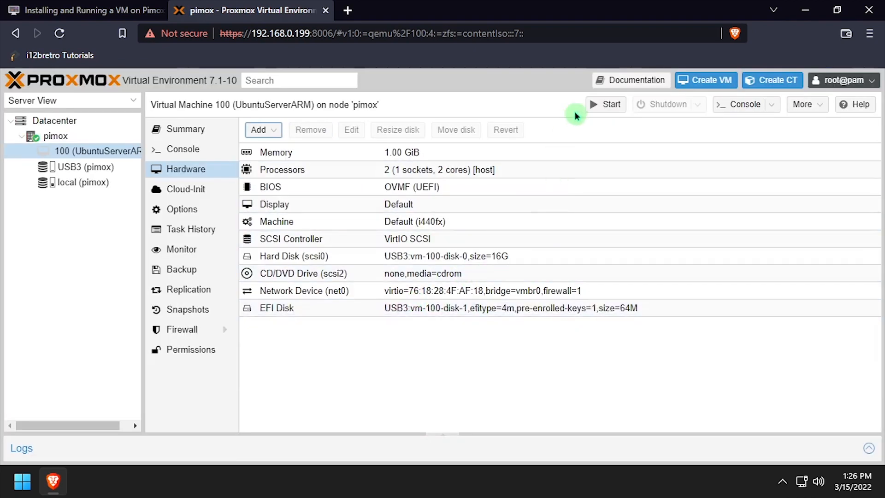
Start VM 100, go full screen in its noVNC console and reach the logged-in XFCE desktop.
click(182, 149)
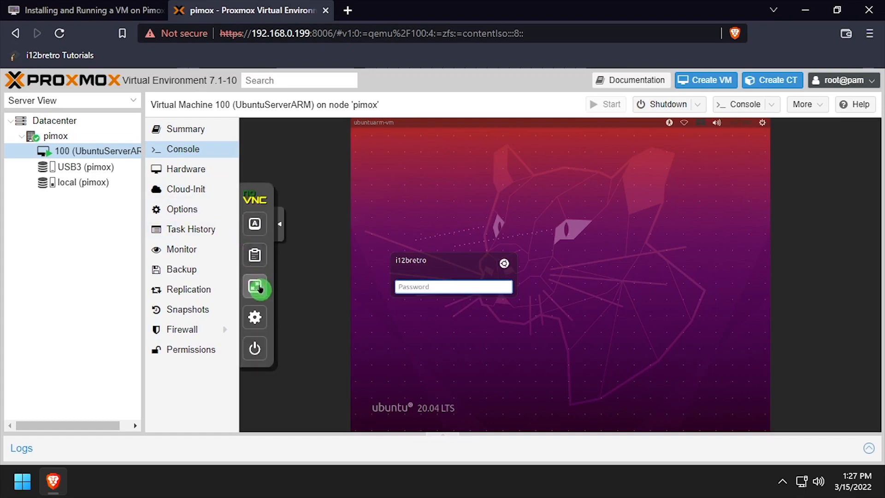
click(255, 288)
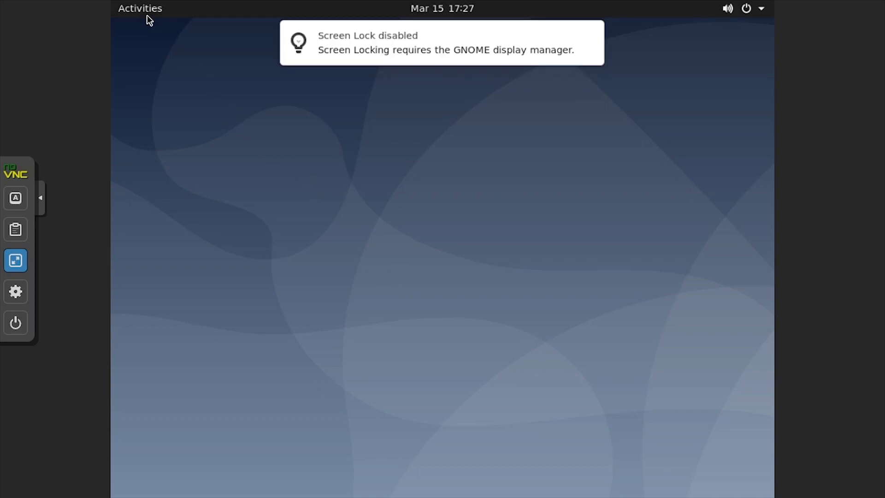
click(140, 9)
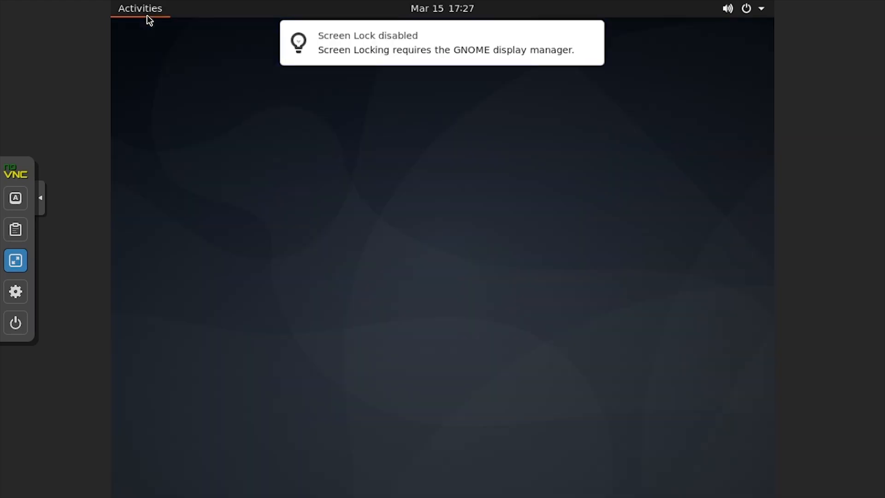